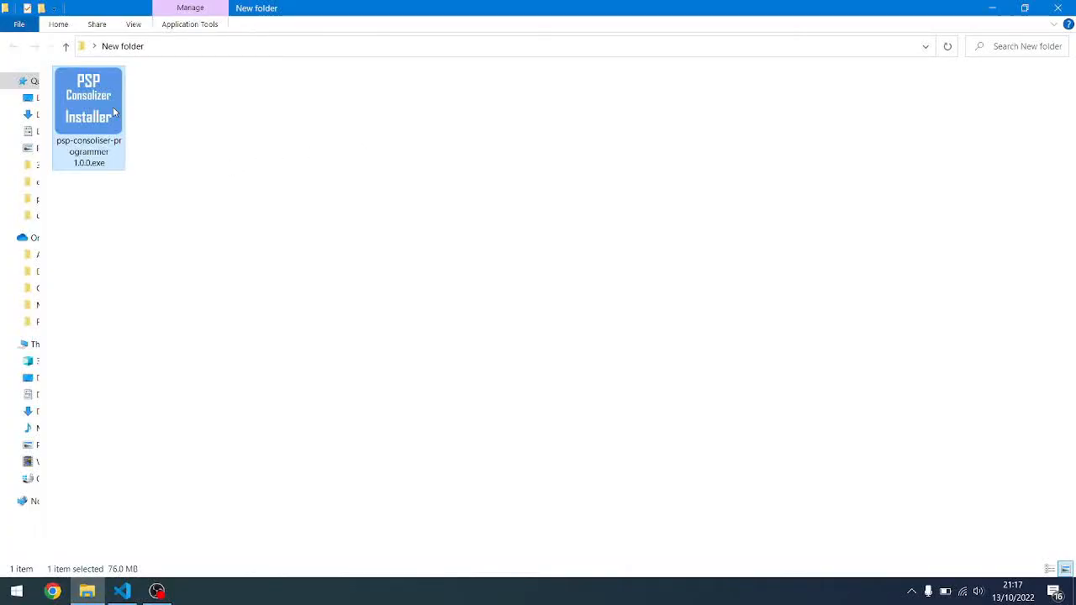
mouse_move(115, 111)
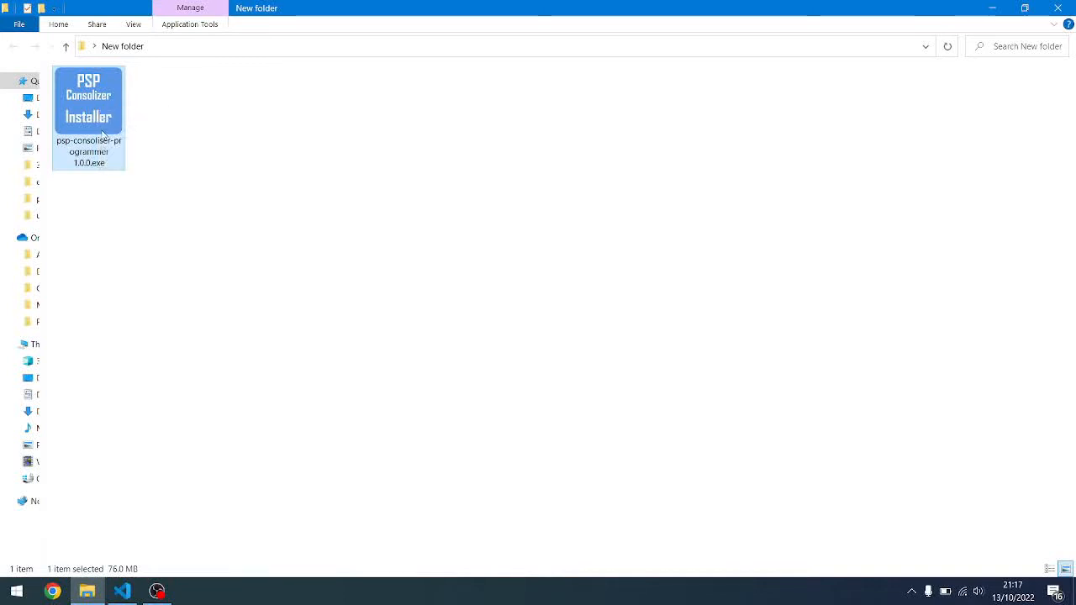
mouse_move(114, 104)
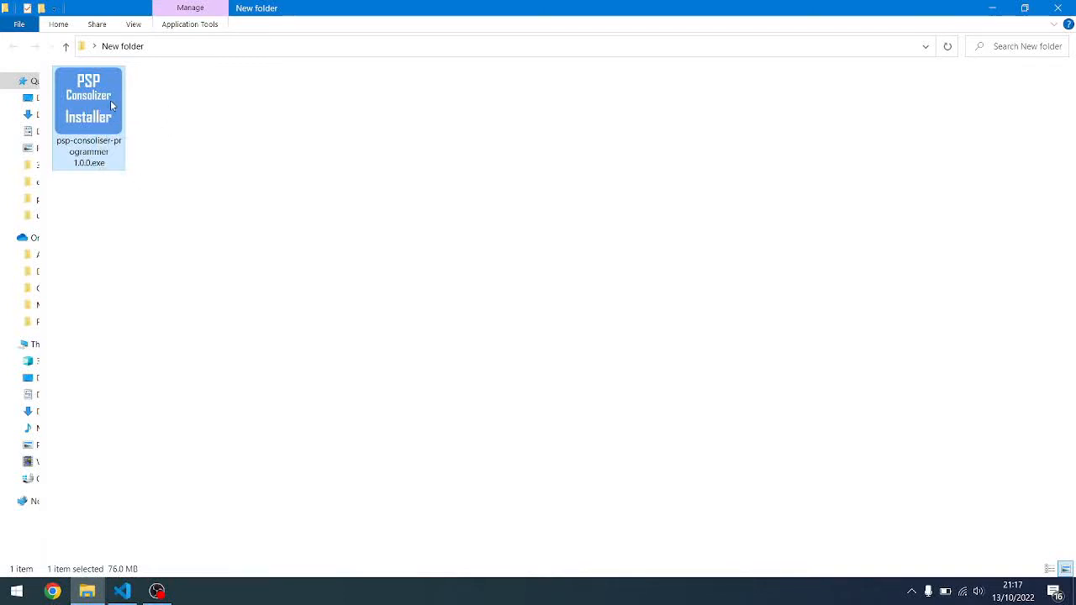
mouse_move(131, 198)
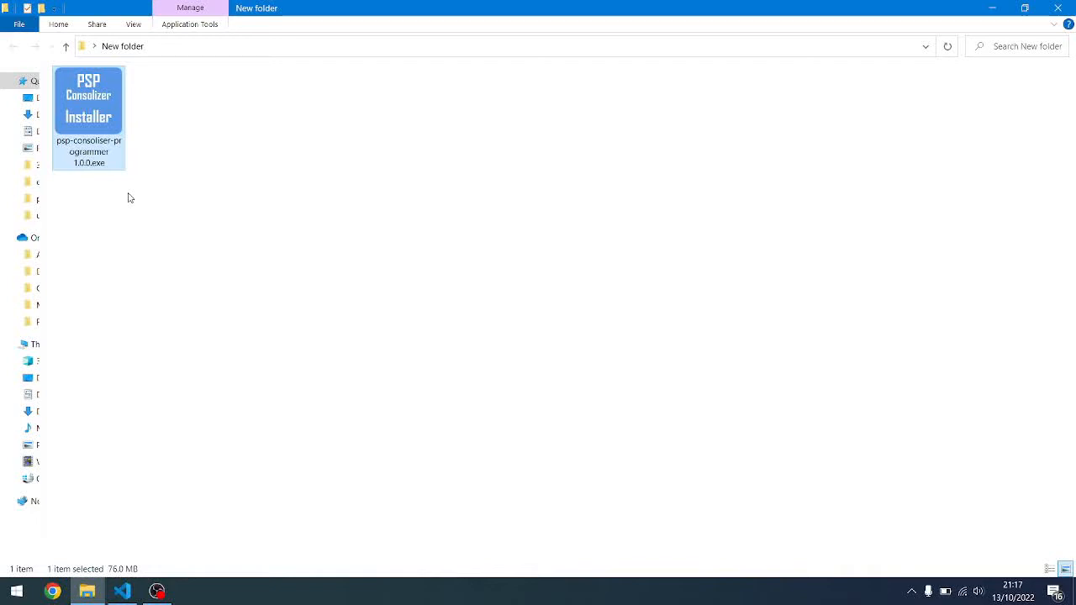
mouse_move(88, 104)
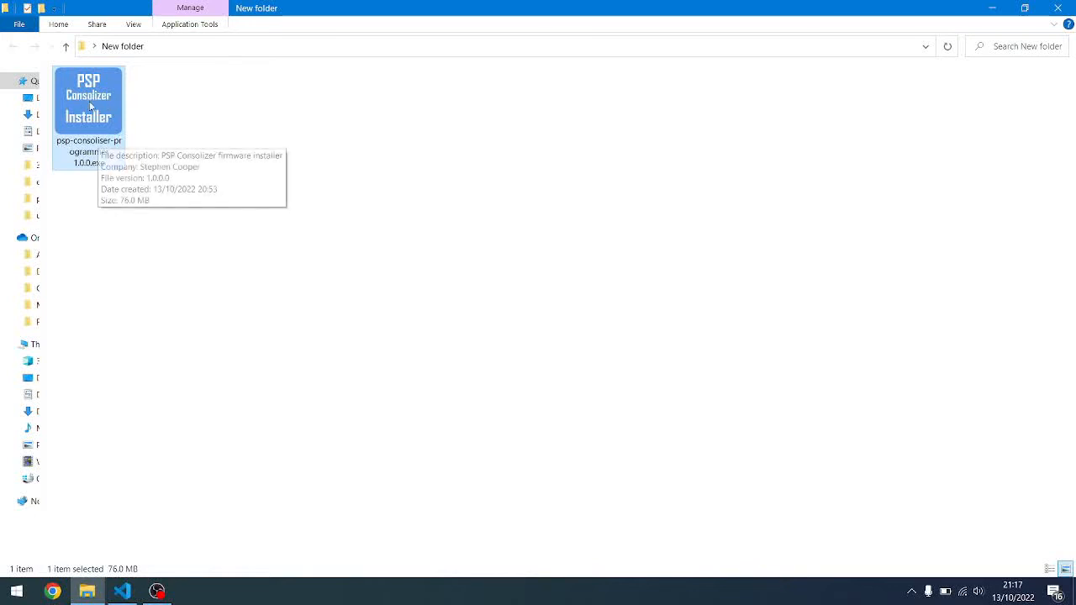
mouse_move(116, 103)
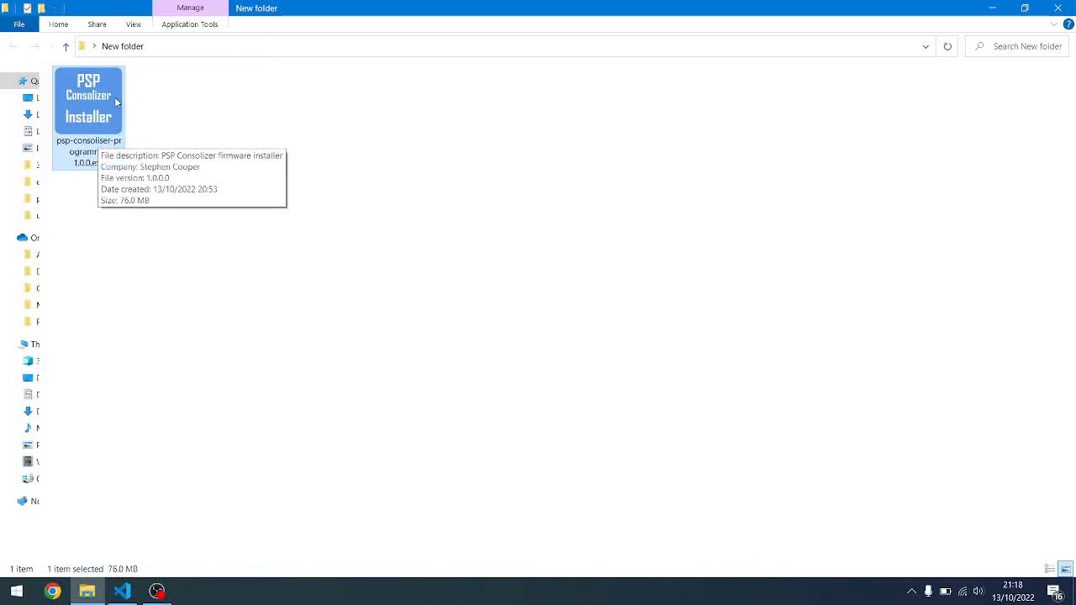
mouse_move(92, 114)
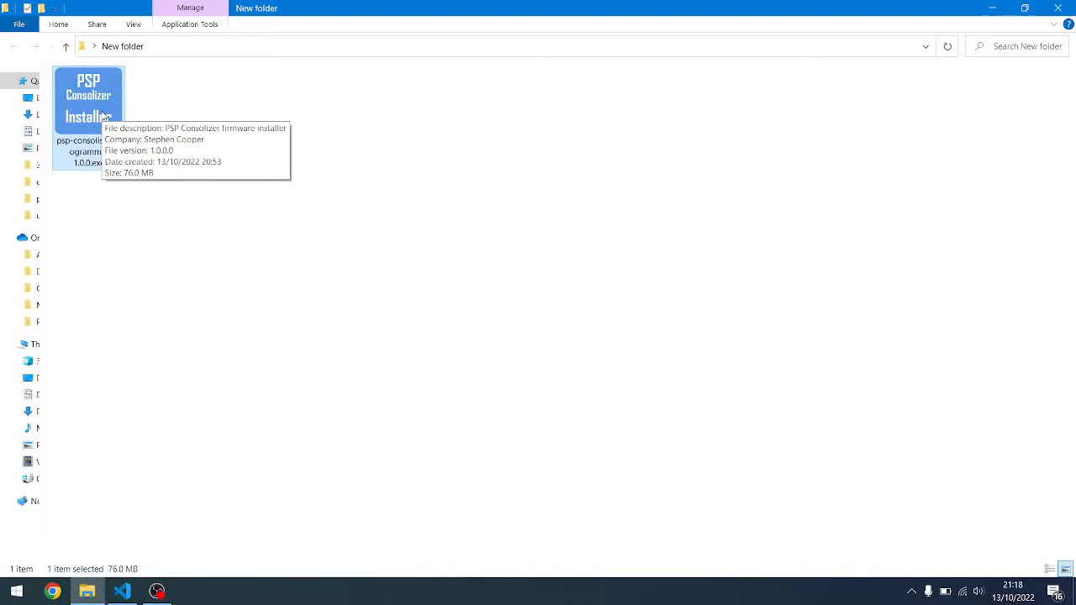
mouse_move(131, 145)
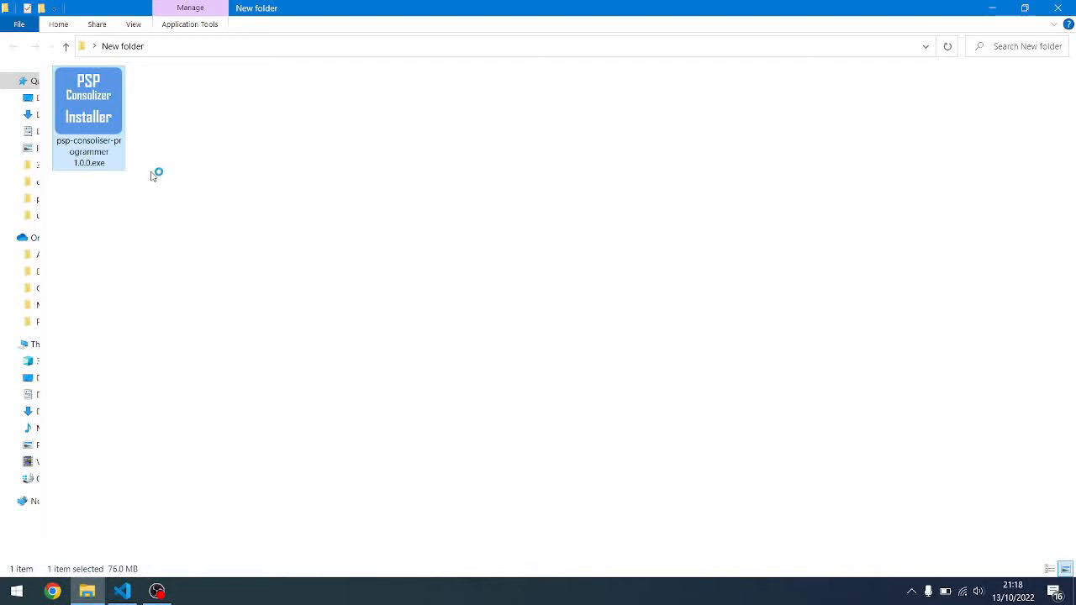
mouse_move(429, 328)
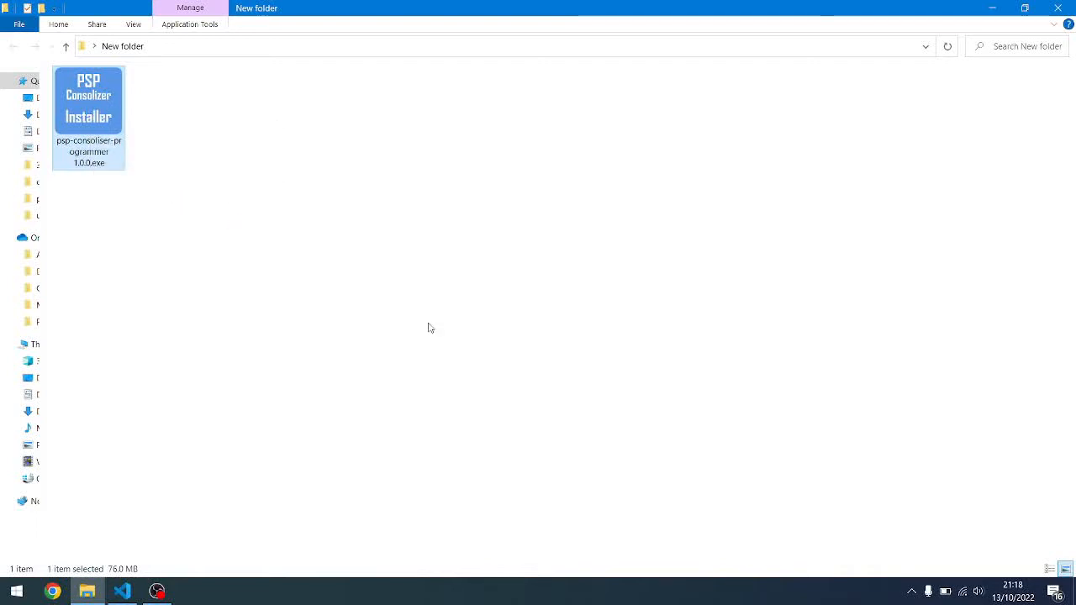
Launch psp-consolizer-programmer-1.0.0.exe from the File Explorer folder
double_click(87, 101)
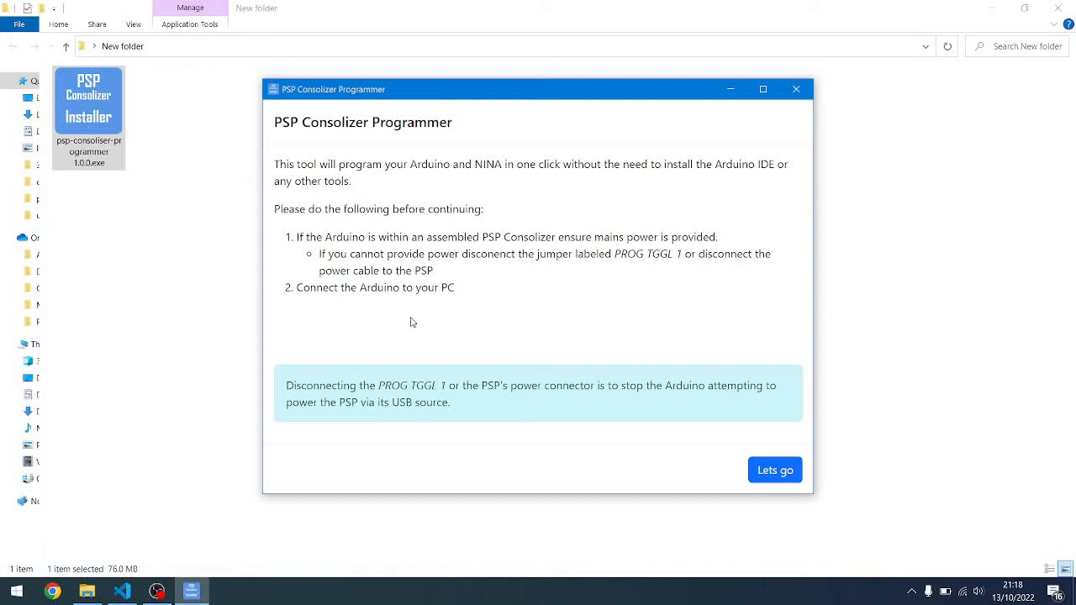
mouse_move(491, 228)
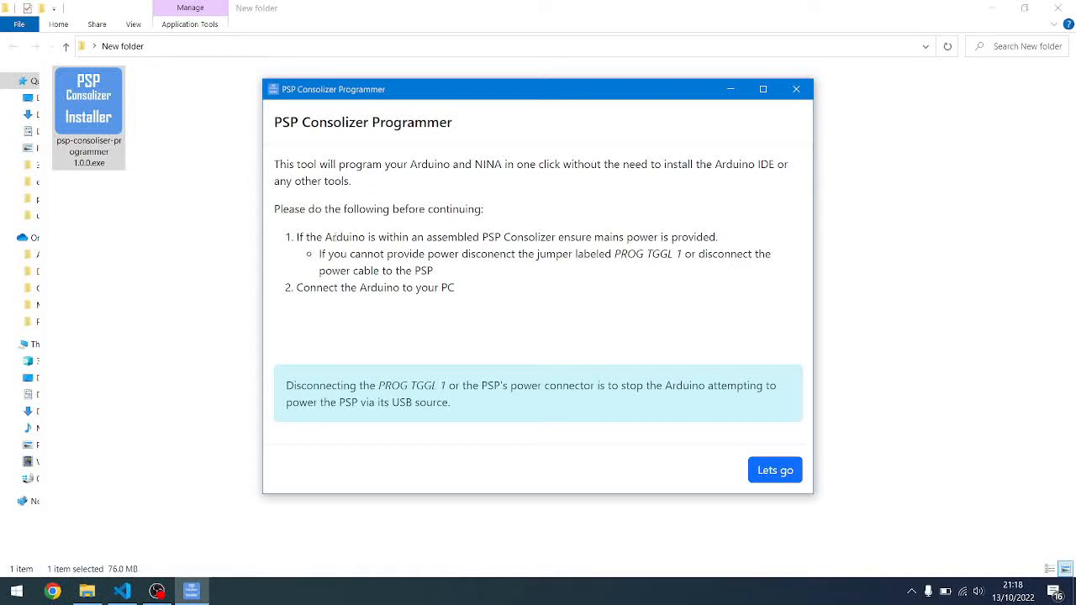
mouse_move(604, 371)
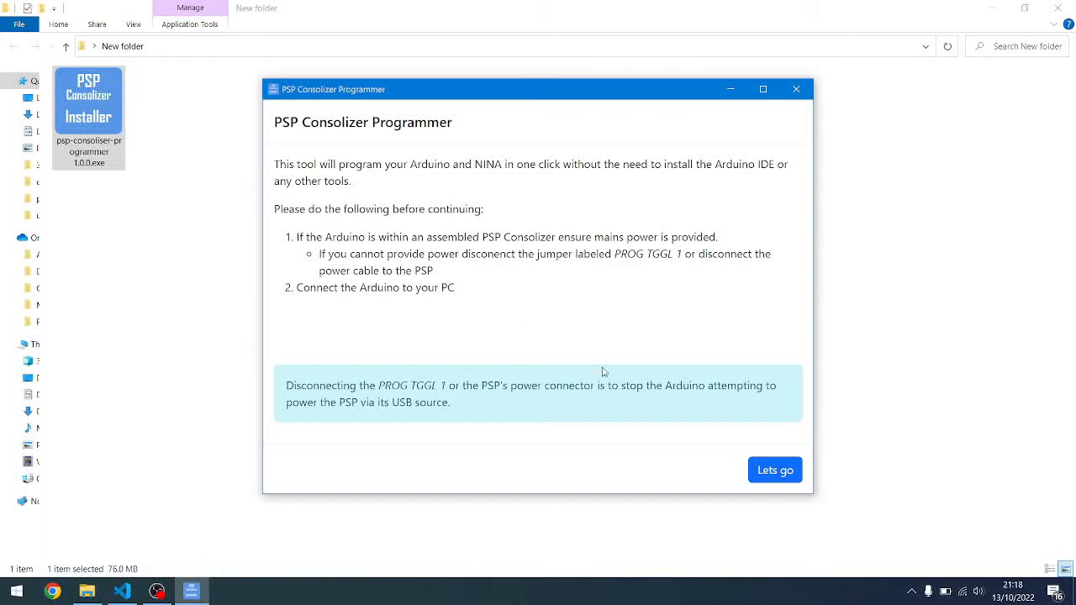
Continue past the preparation instructions with 'Lets go' to reach the programming screen
left_click(773, 469)
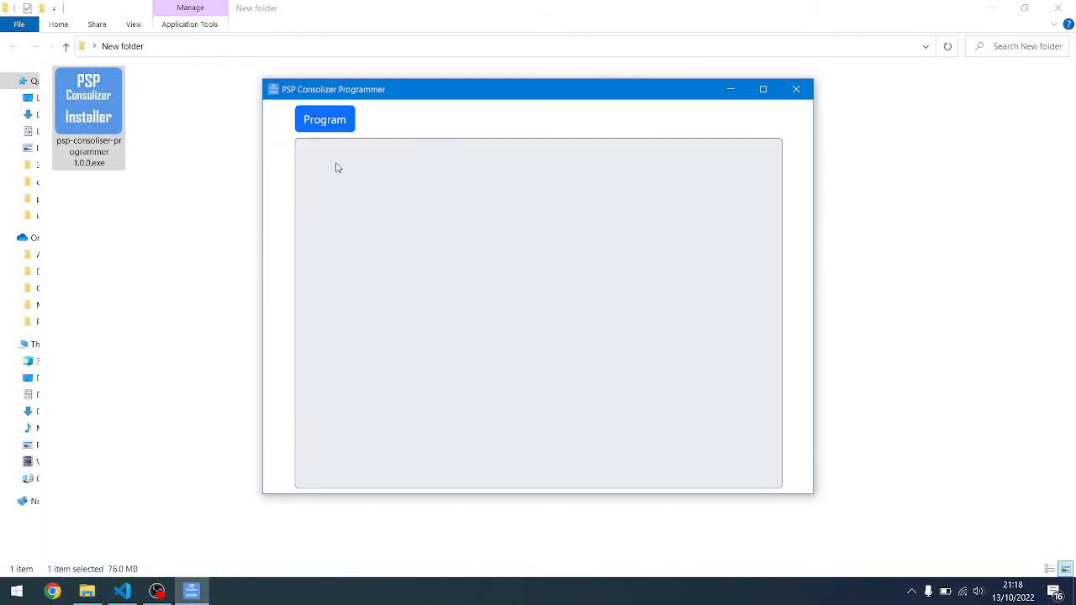
Start the Program run so the NINA firmware checker and passthrough upload to the Arduino
left_click(324, 118)
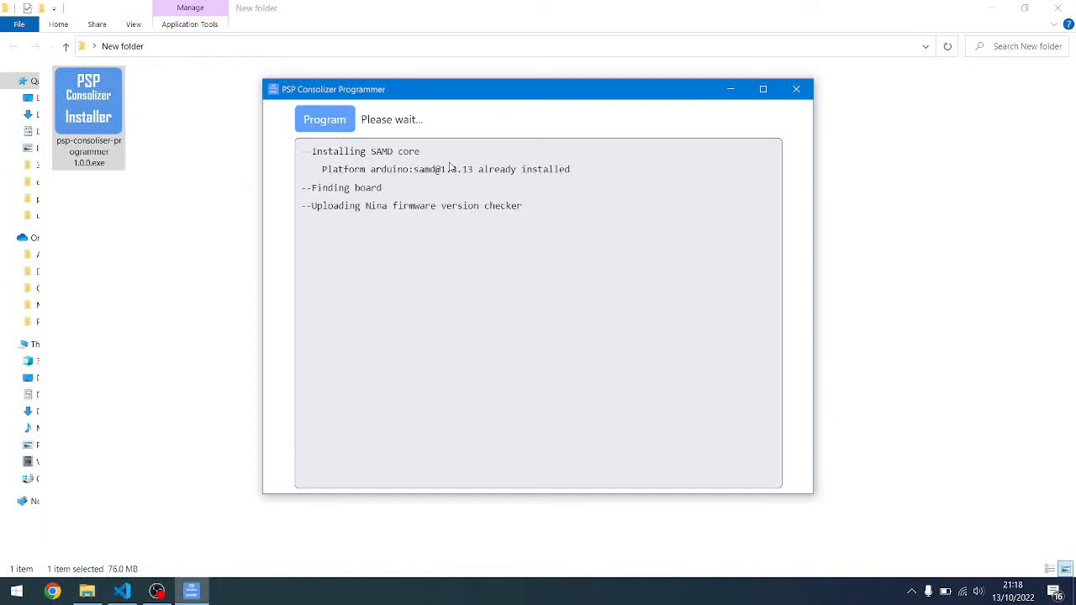
mouse_move(326, 210)
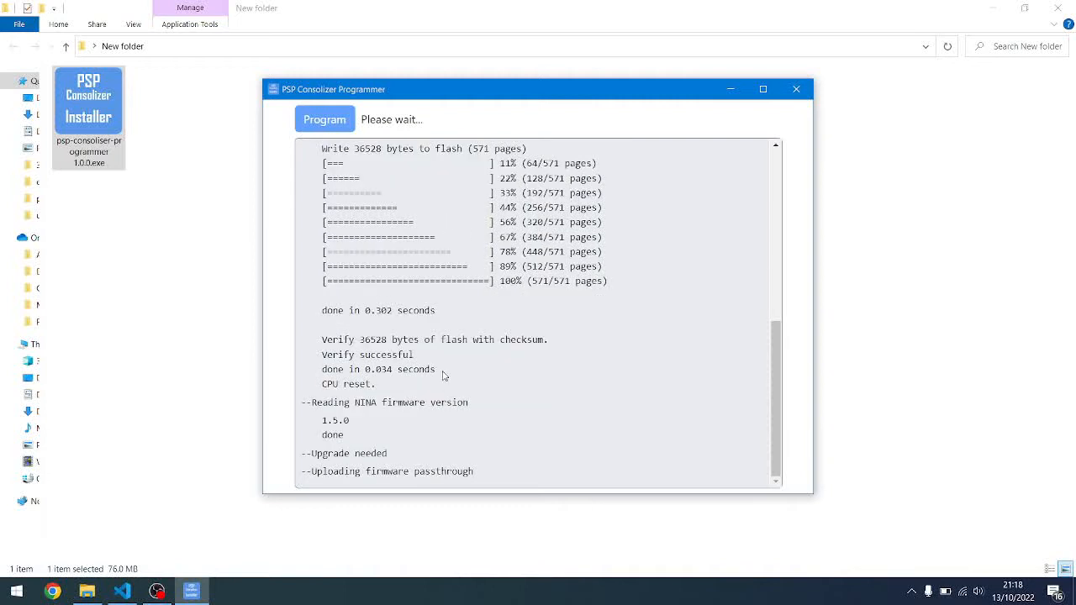
double_click(332, 420)
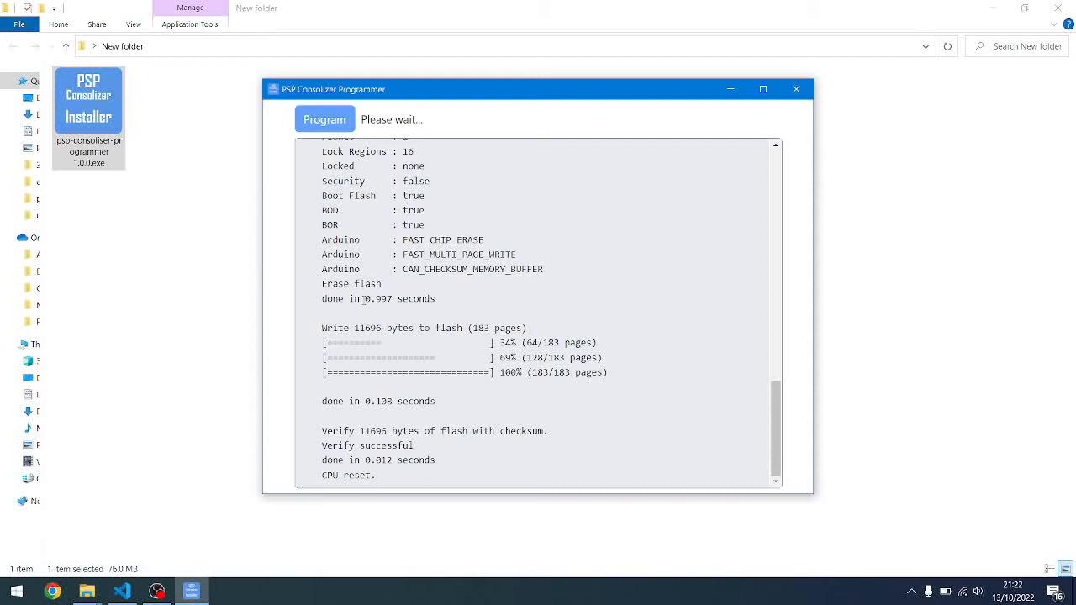
Follow the log while the Bluepad32 NINA firmware flashes and verifies on the board
scroll("down", 3)
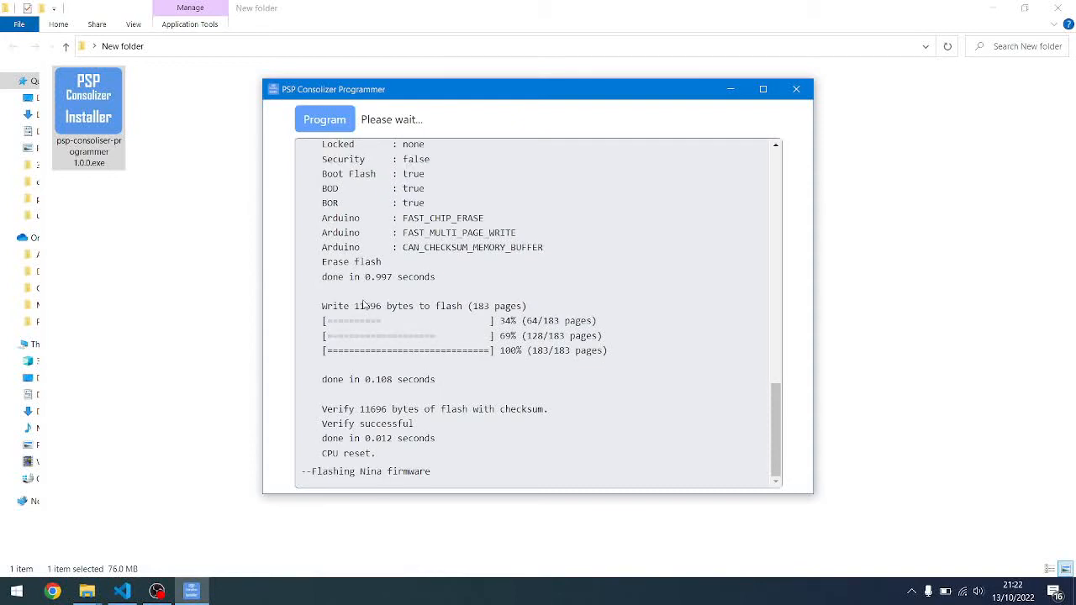
triple_click(366, 471)
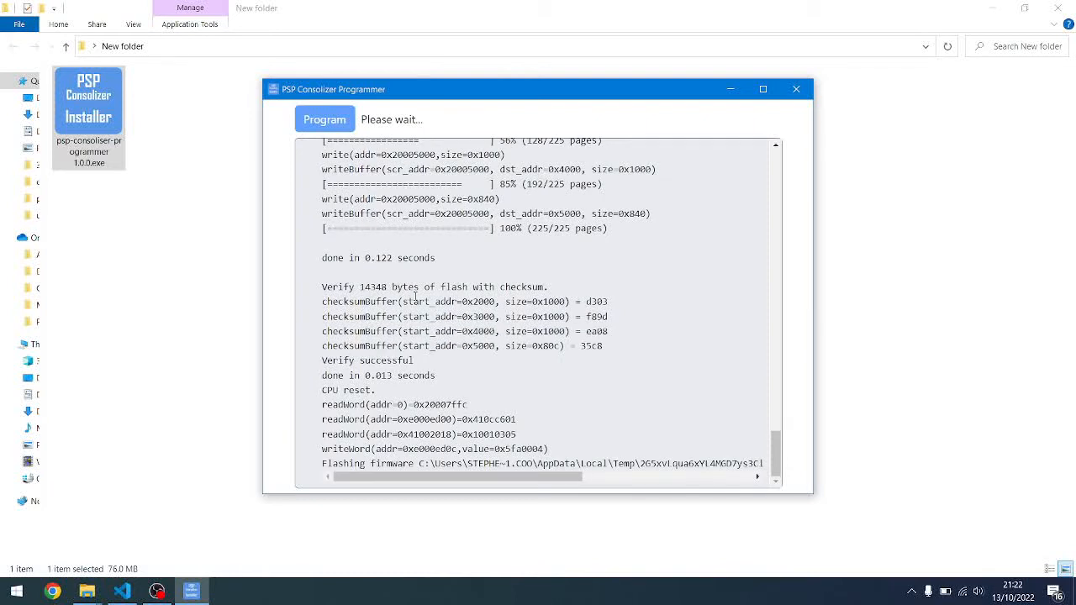
left_click(763, 87)
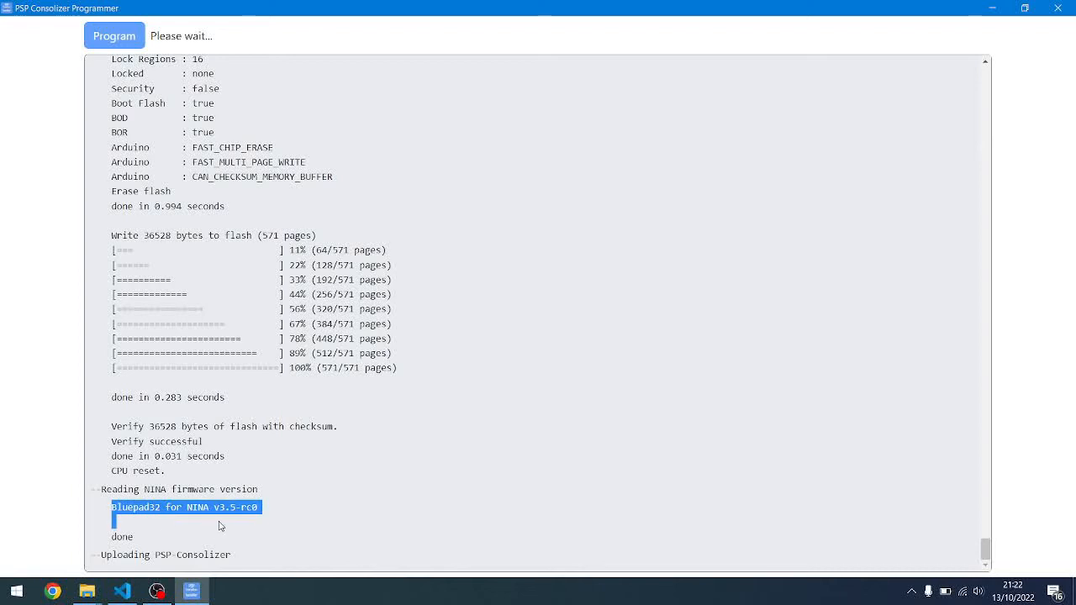
mouse_move(279, 516)
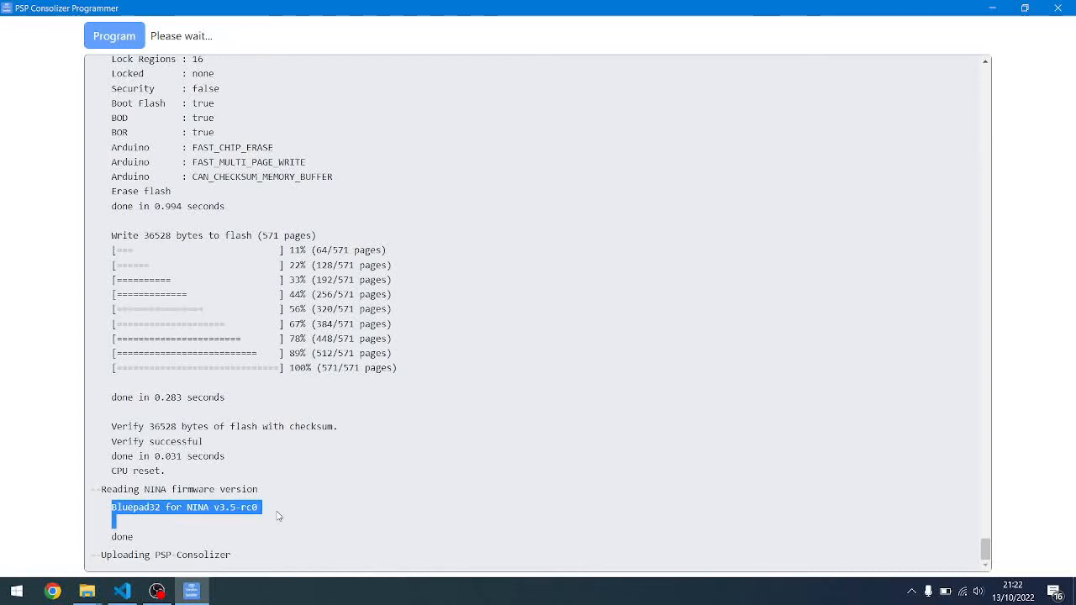
mouse_move(259, 501)
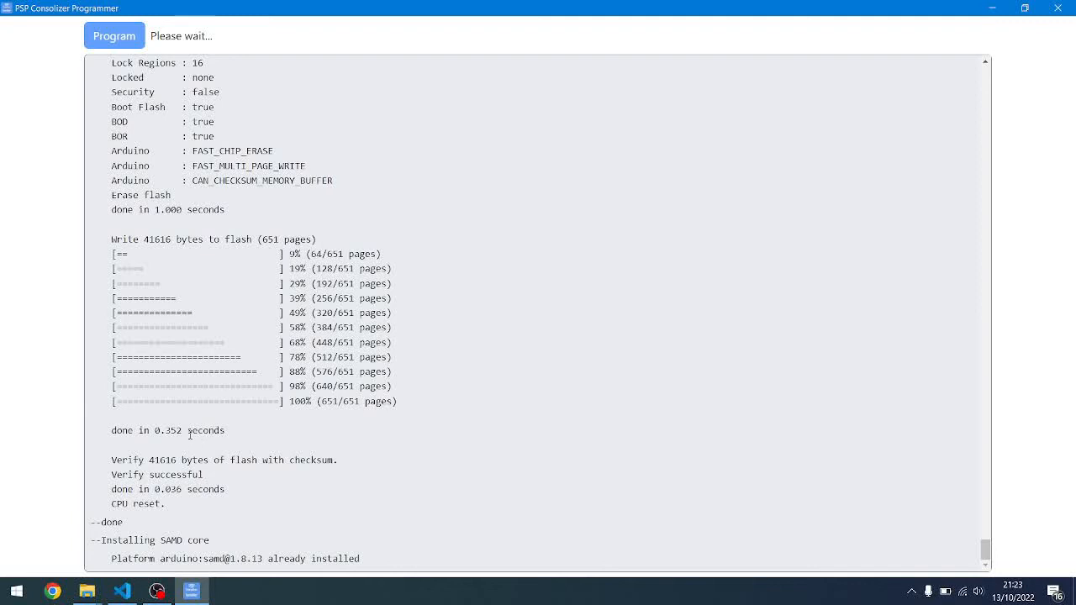
Watch the PSP Consolizer sketch upload finish until the status reads 'Complete!'
scroll("down", 3)
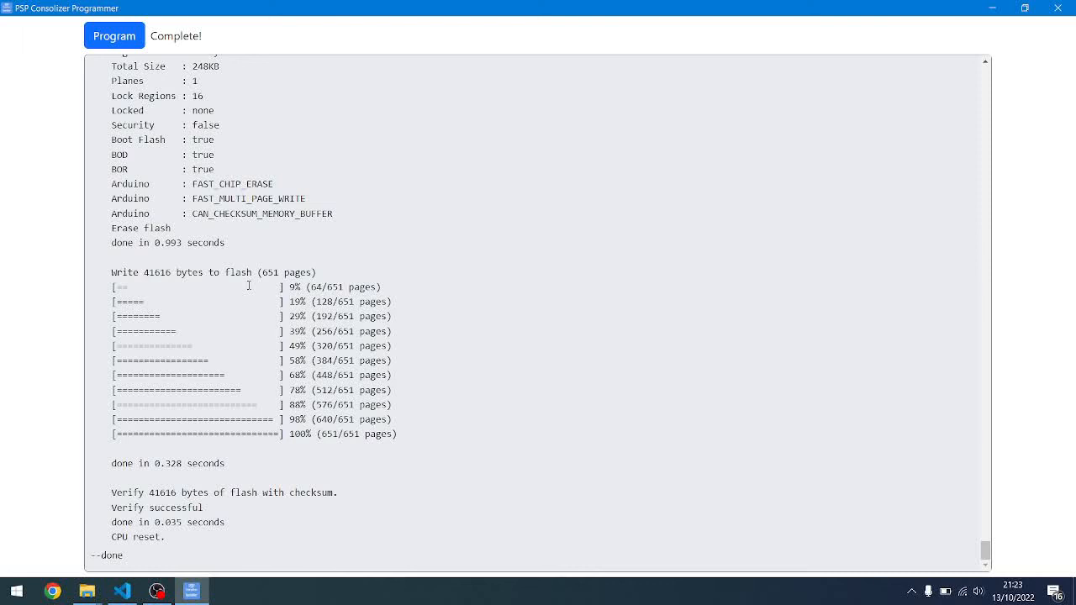
mouse_move(158, 591)
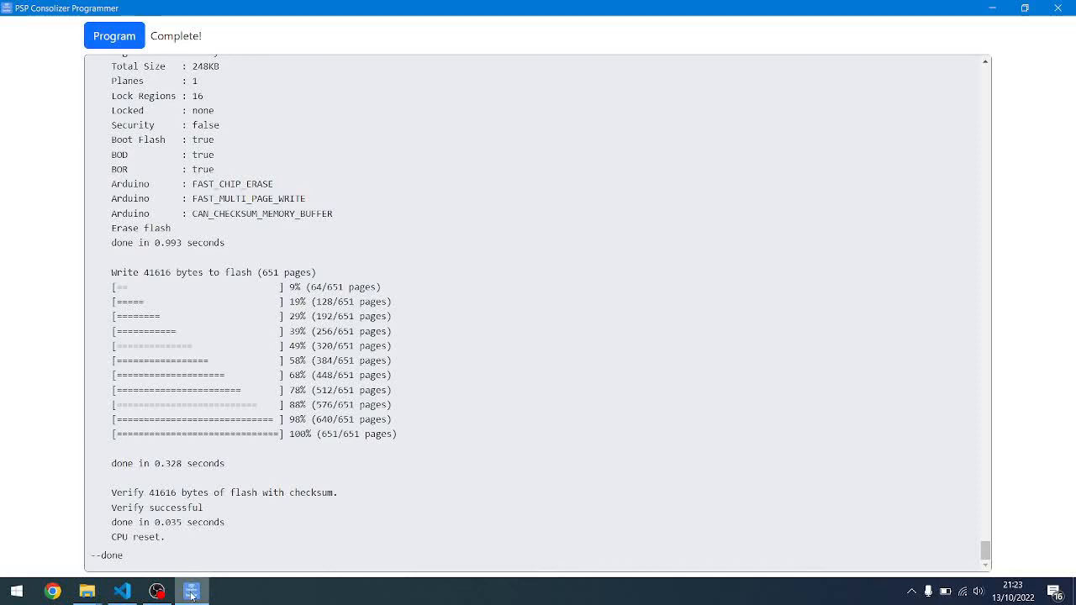
mouse_move(158, 592)
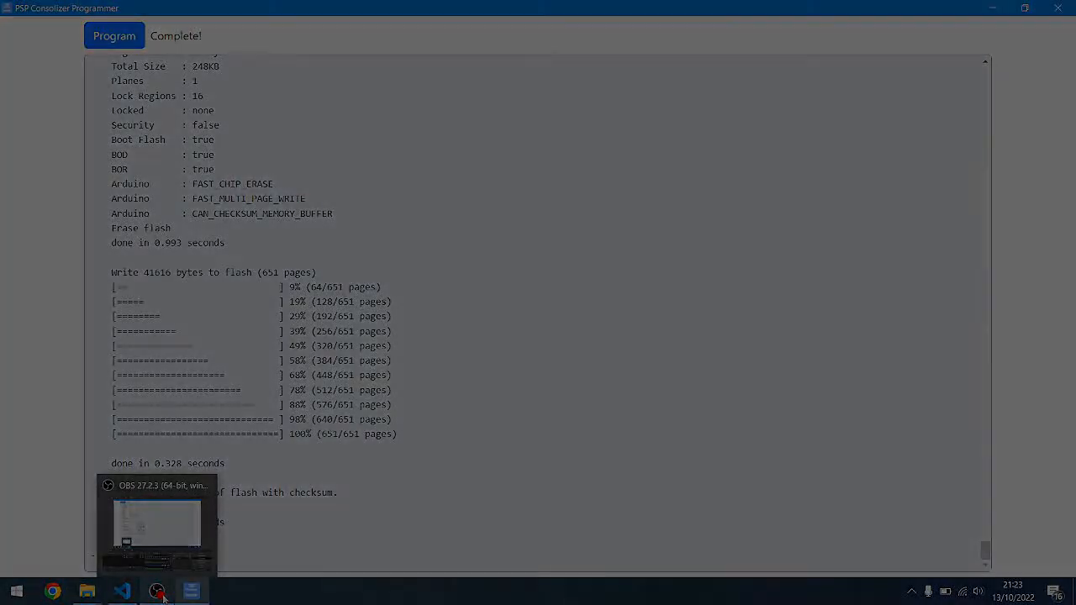